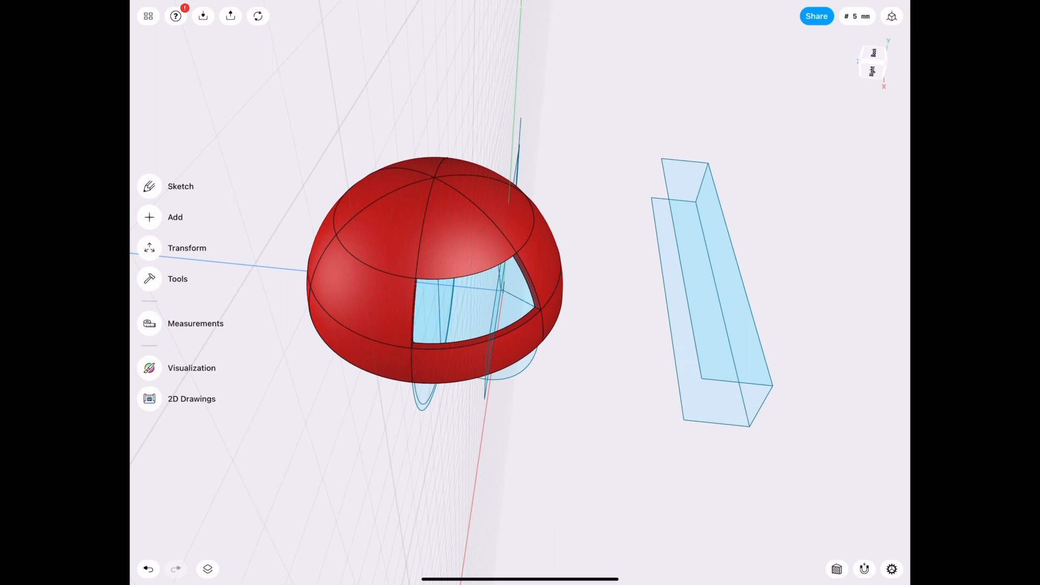
From the bottom view, select the sphere's 95.2 mm circular edge for Move/Rotate
{"action": "left_click", "coordinate": [258, 16]}
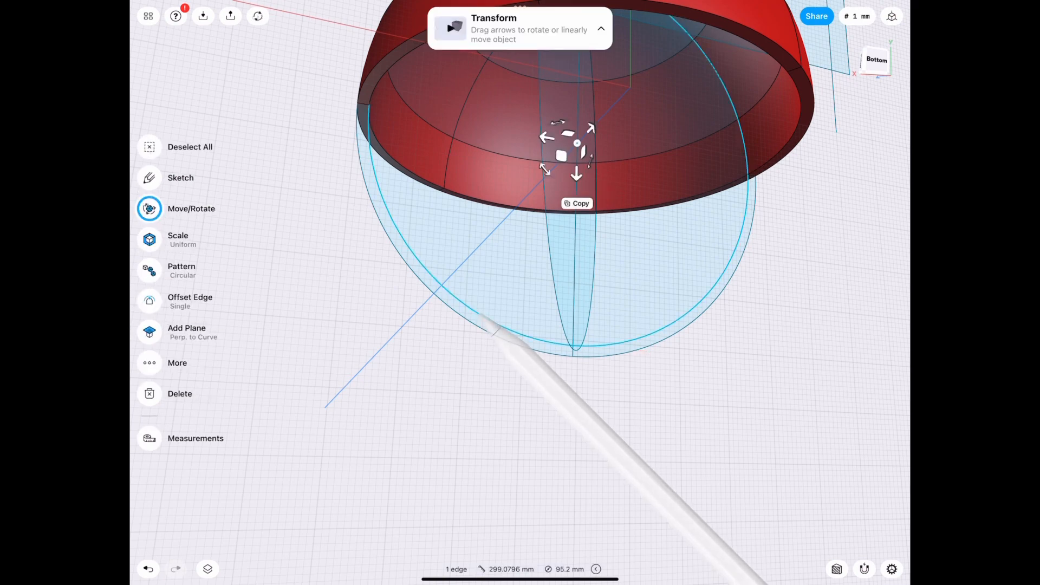
Reposition the sphere edge, then sketch pocket profile lines across the shell wall on plane 07
{"action": "left_click", "coordinate": [180, 178]}
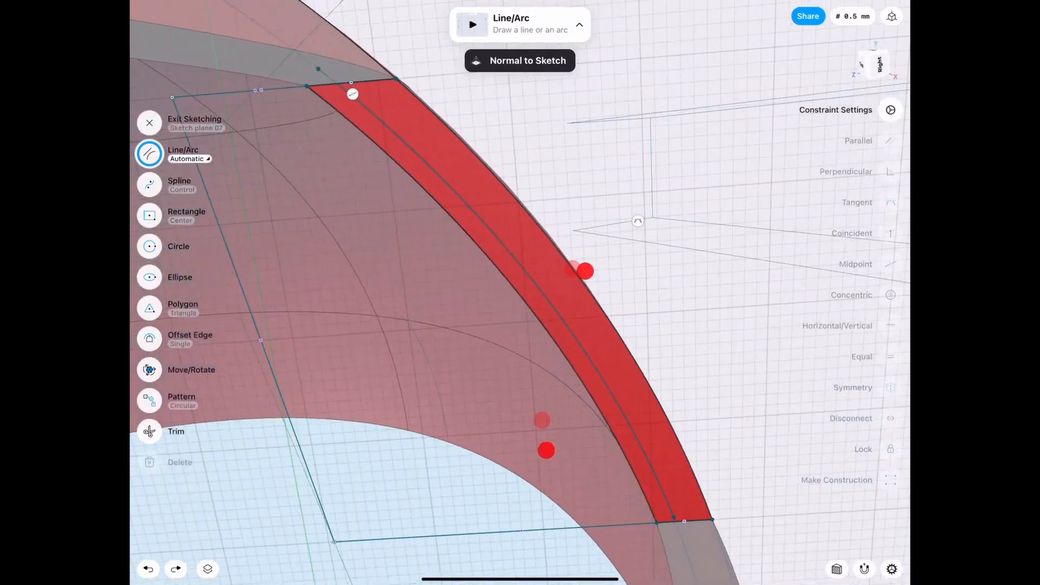
{"action": "left_click", "coordinate": [150, 123]}
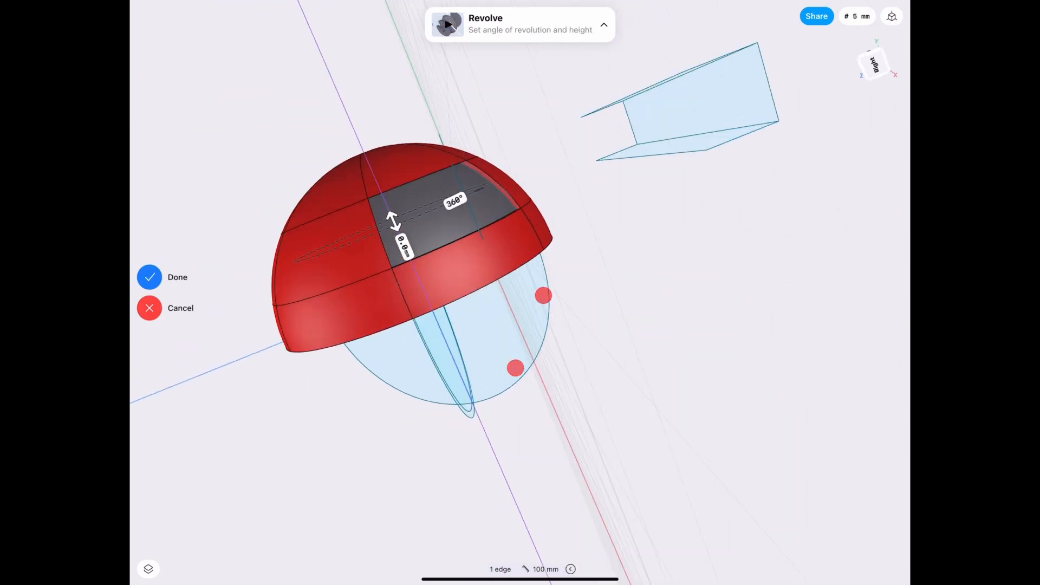
Revolve the selected profile region through 60° into a notched pocket segment
{"action": "left_click", "coordinate": [455, 201]}
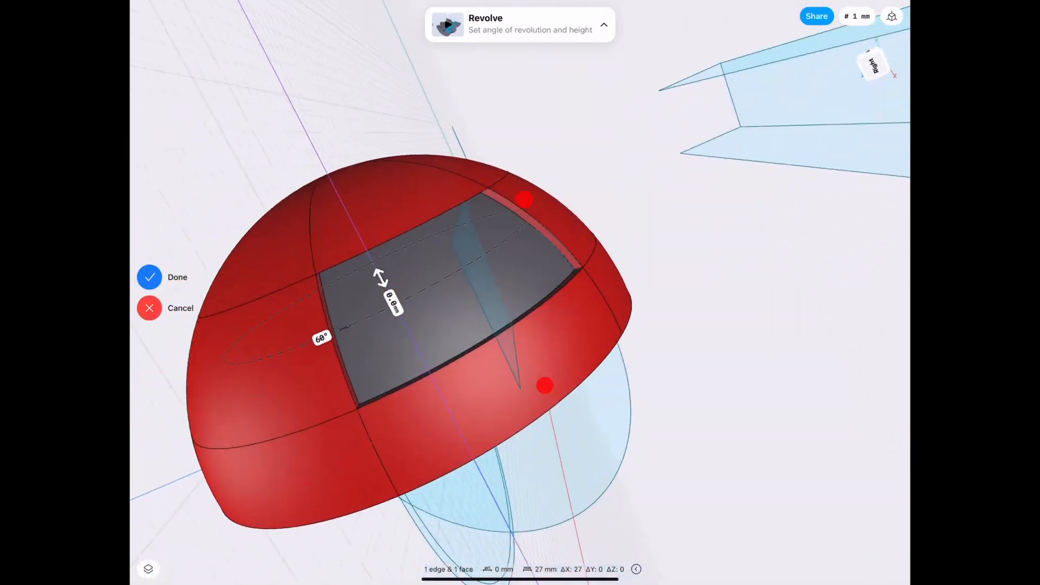
{"action": "left_click", "coordinate": [150, 278]}
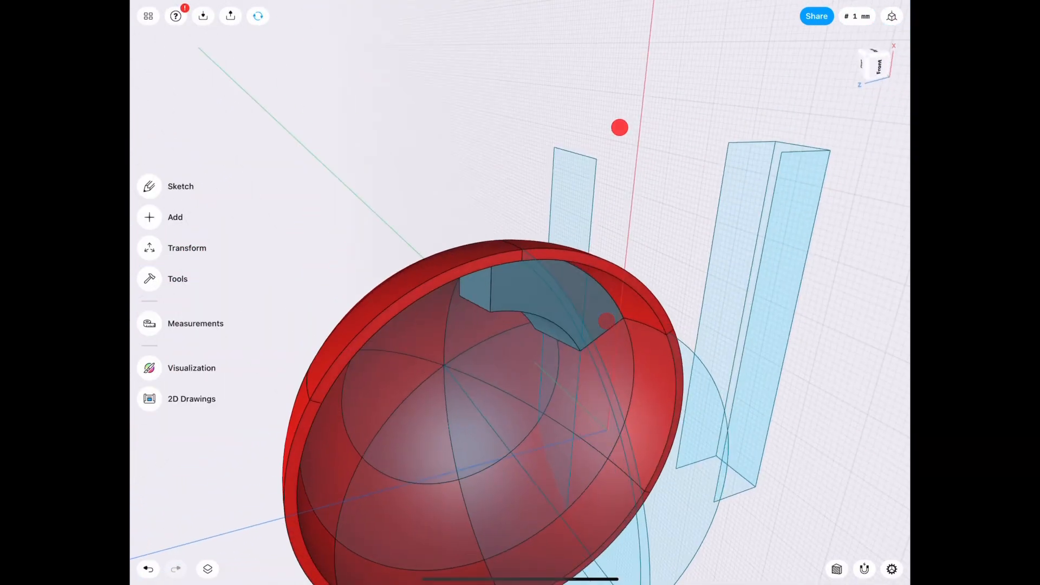
Try a 3.2 mm extrusion of the pocket face, then undo it
{"action": "left_click", "coordinate": [207, 569]}
{"action": "type", "text": "3."}
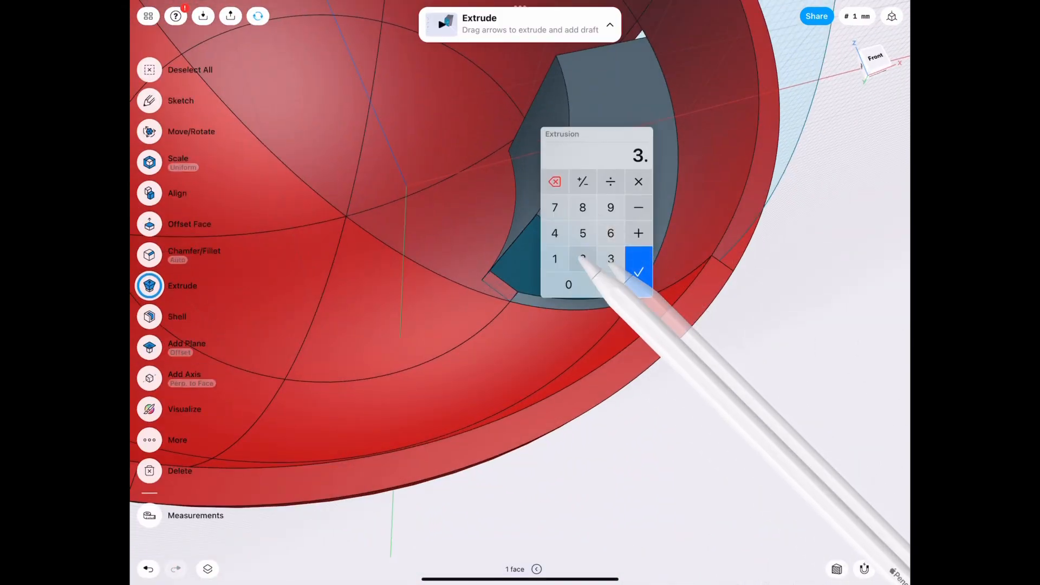
{"action": "left_click", "coordinate": [637, 270]}
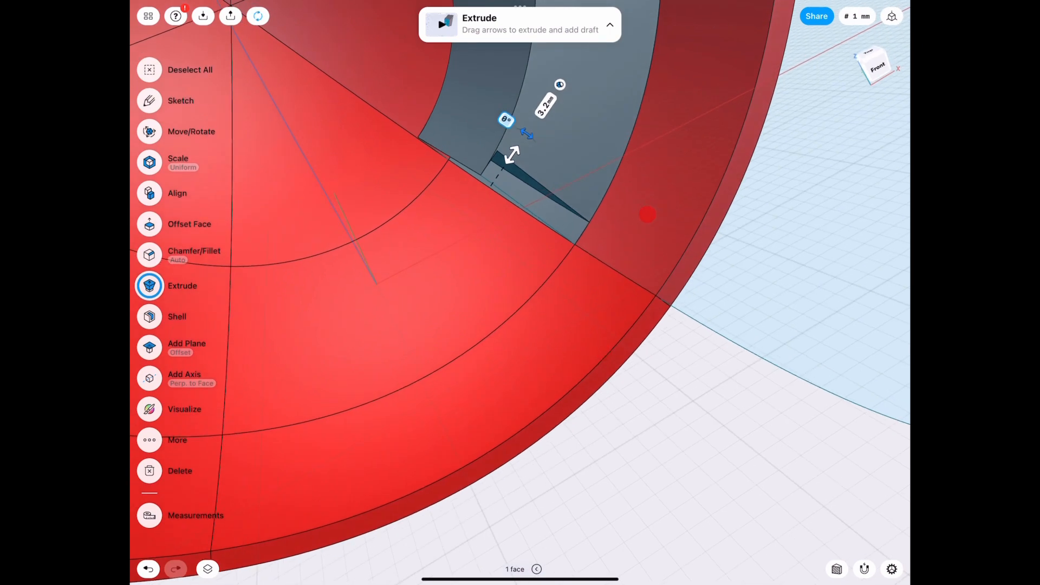
{"action": "left_click", "coordinate": [148, 568]}
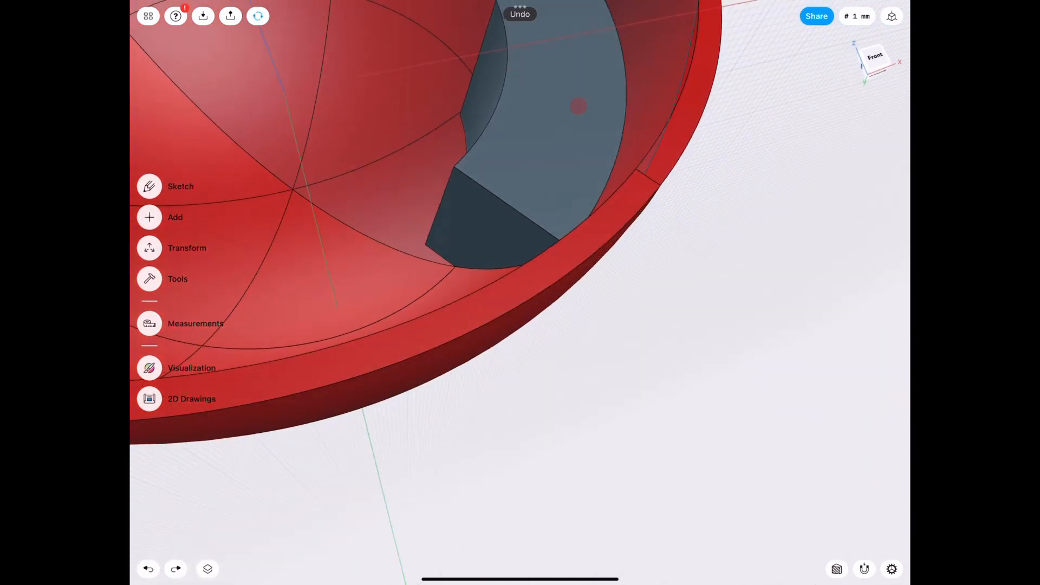
Check the Circular Pattern 01 group in Items, then offset the end face by -2 mm
{"action": "left_click", "coordinate": [208, 569]}
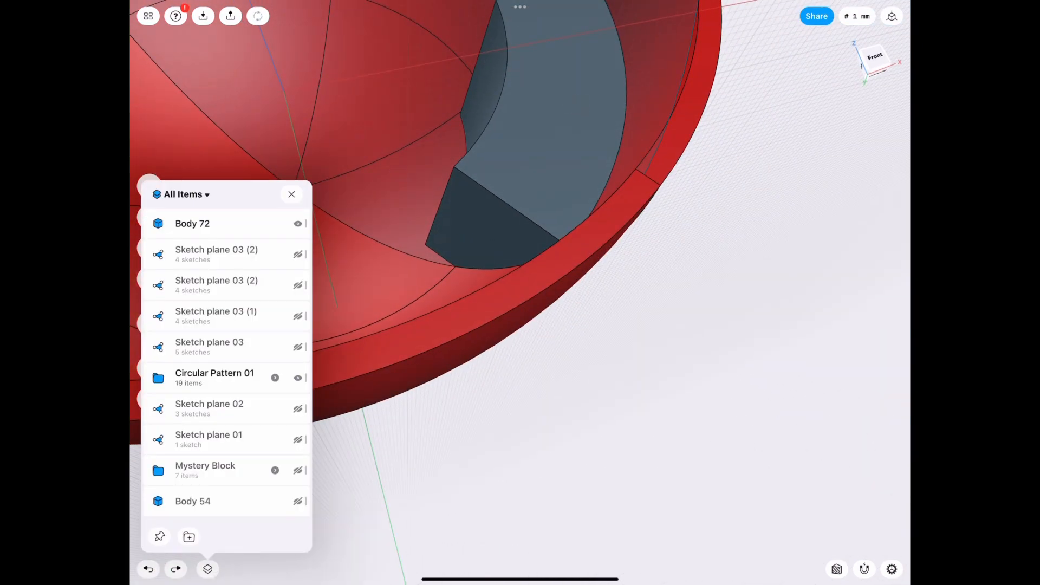
{"action": "left_click", "coordinate": [275, 377]}
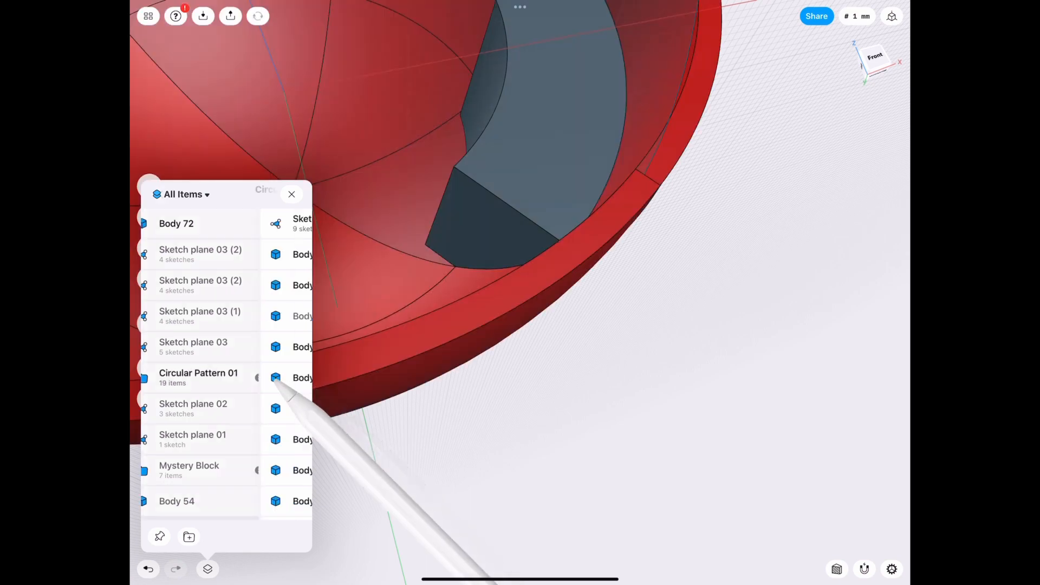
{"action": "left_click", "coordinate": [198, 372]}
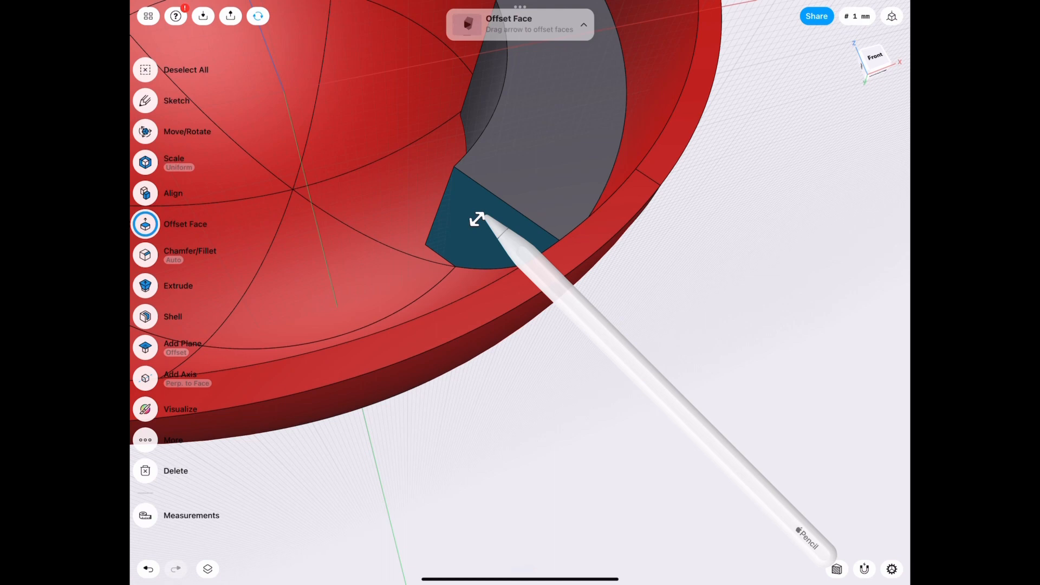
{"action": "left_click", "coordinate": [477, 219]}
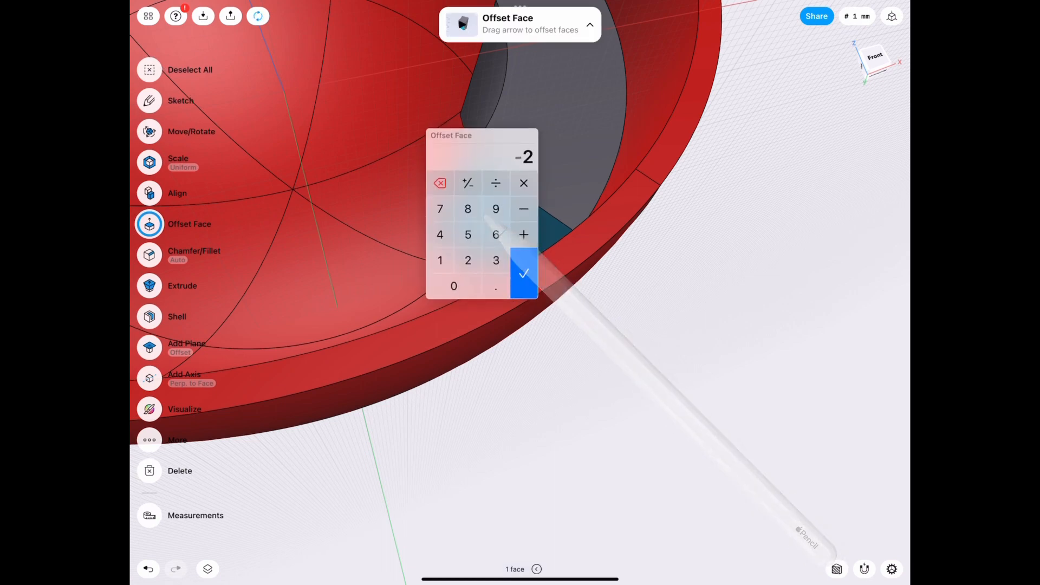
{"action": "left_click", "coordinate": [524, 272]}
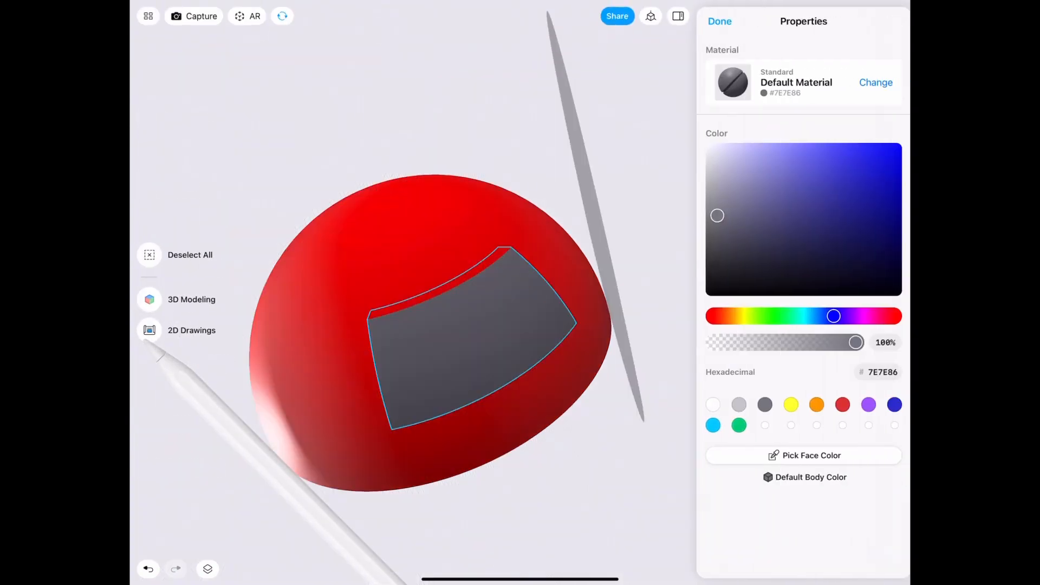
Apply the red Default Material #FF1D09 to the grey pocket face
{"action": "left_click", "coordinate": [876, 82]}
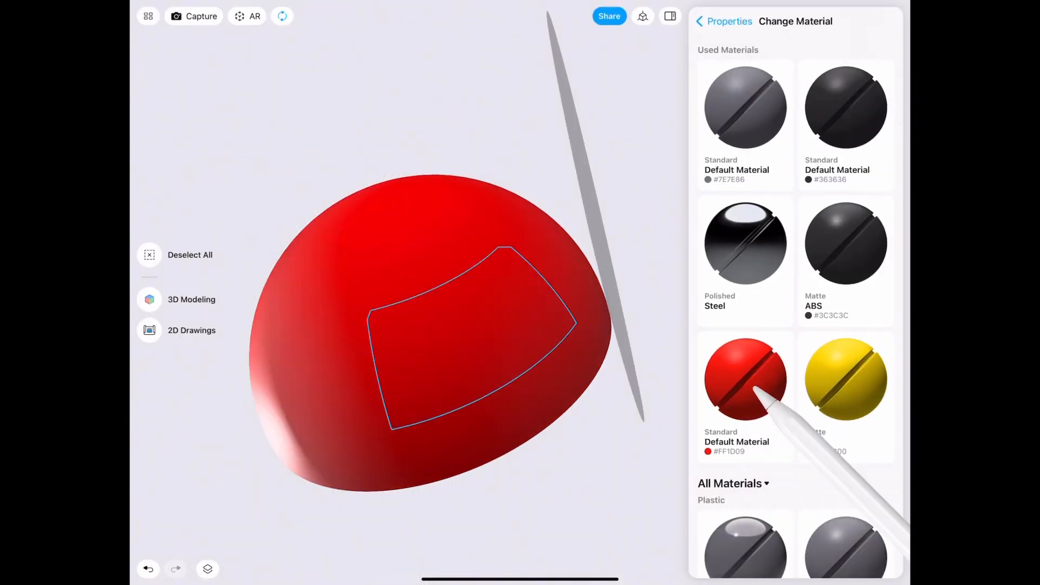
{"action": "left_click", "coordinate": [698, 21]}
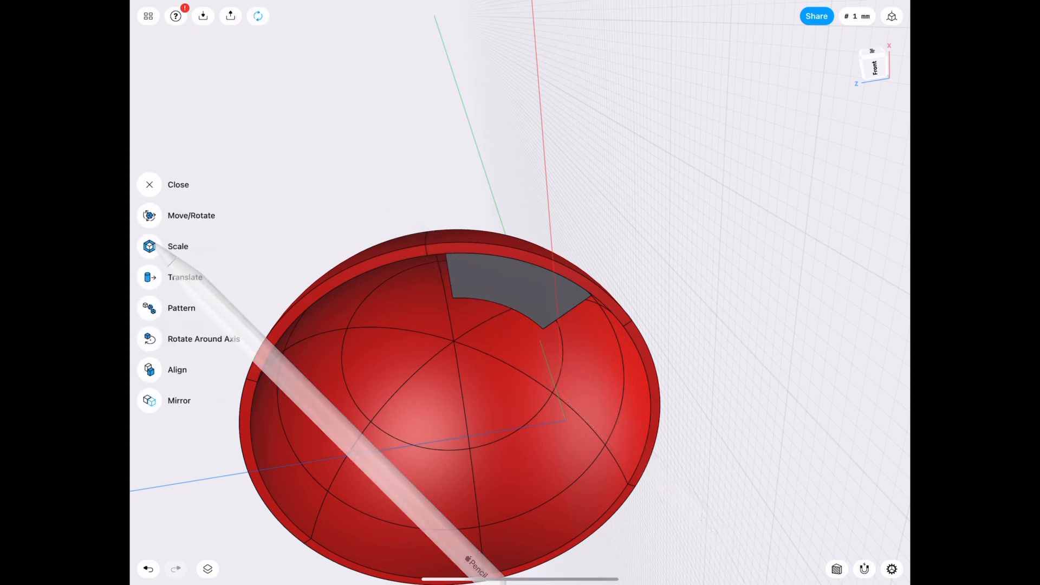
Select the grey pocket body and choose Transform > Pattern
{"action": "left_click", "coordinate": [181, 308]}
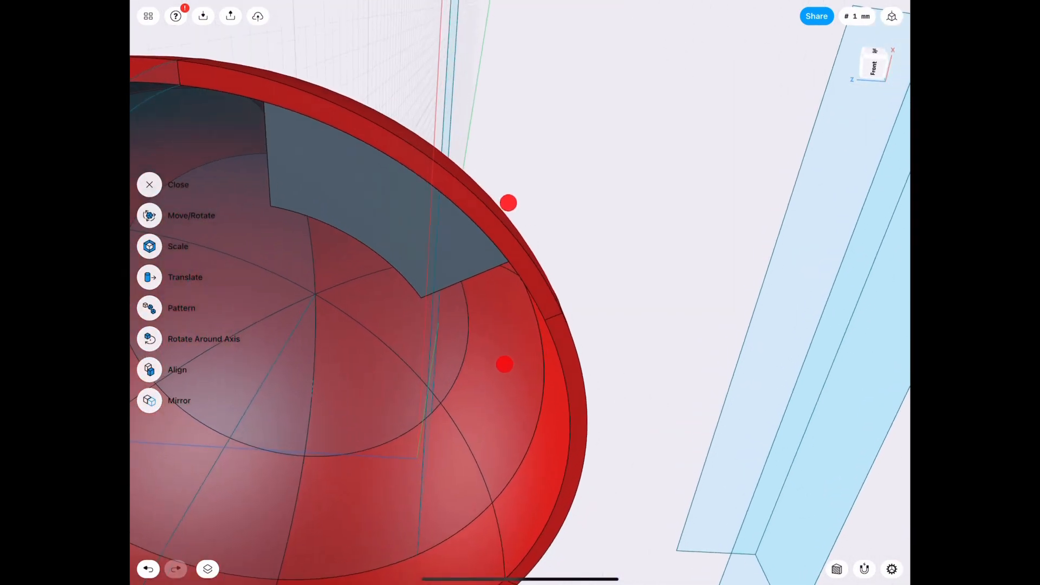
{"action": "left_click", "coordinate": [181, 308]}
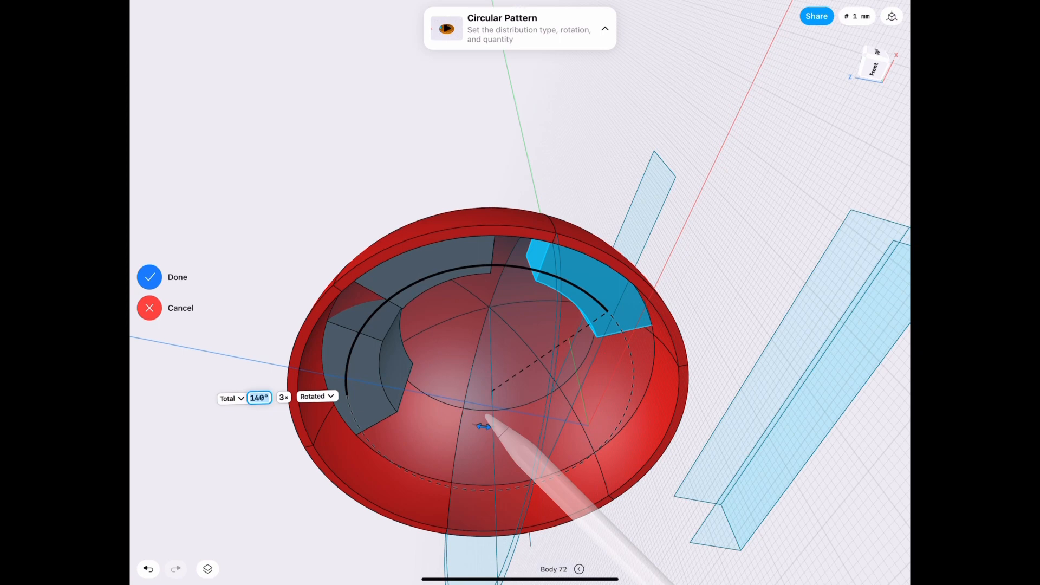
Set the circular pattern to six evenly spaced copies around the full rim and confirm
{"action": "left_click", "coordinate": [259, 397]}
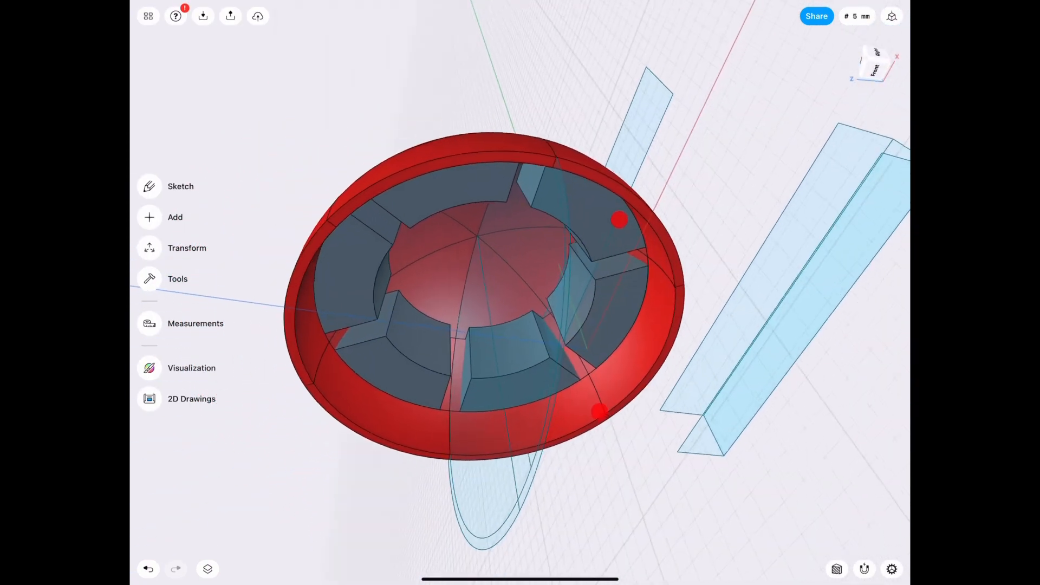
Subtract the six pocket bodies from the red shell using Tools > Subtract
{"action": "left_click", "coordinate": [177, 278]}
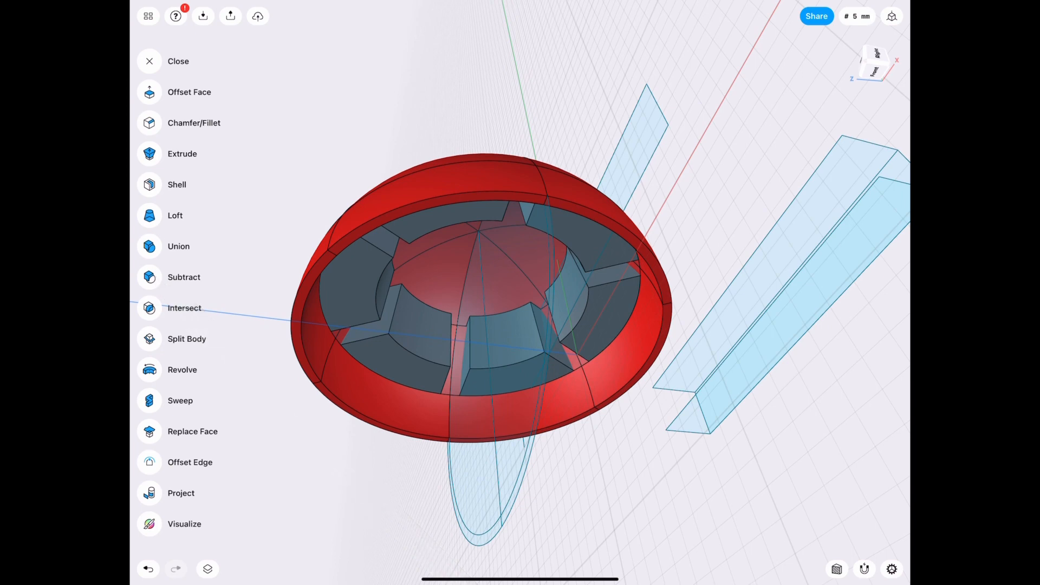
{"action": "left_click", "coordinate": [183, 276]}
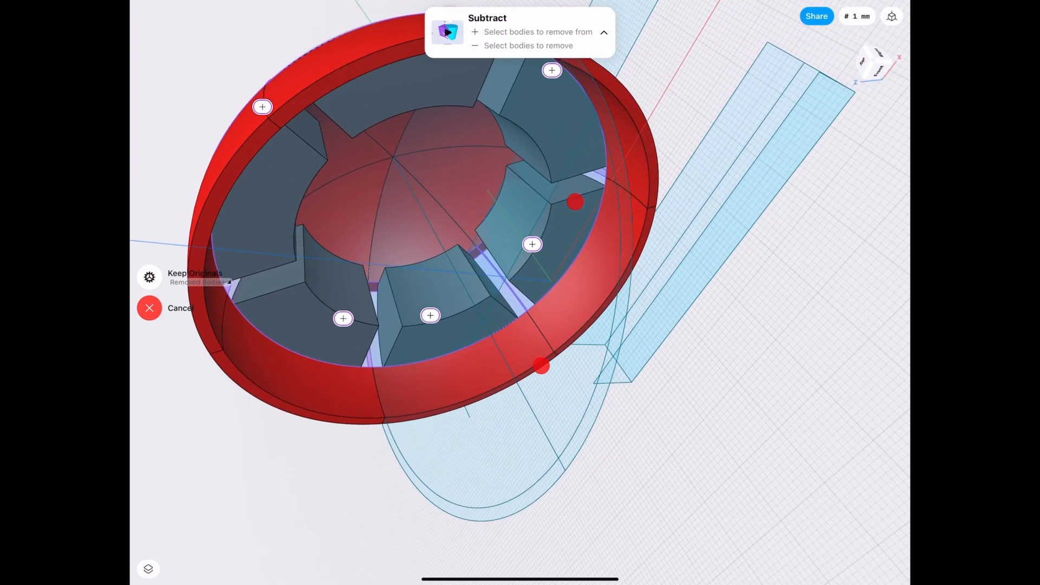
{"action": "left_click", "coordinate": [148, 568]}
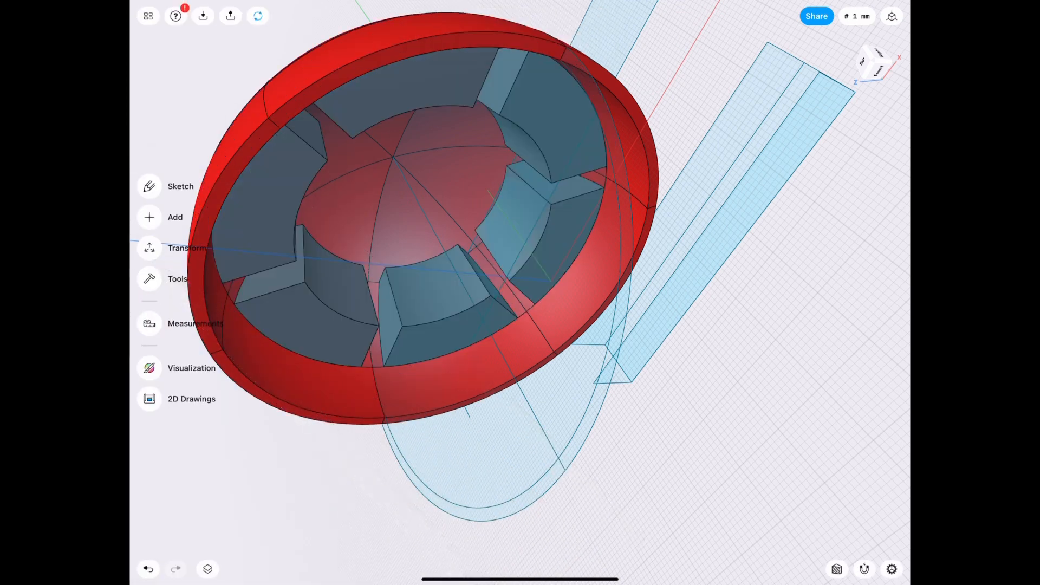
{"action": "left_click", "coordinate": [207, 569]}
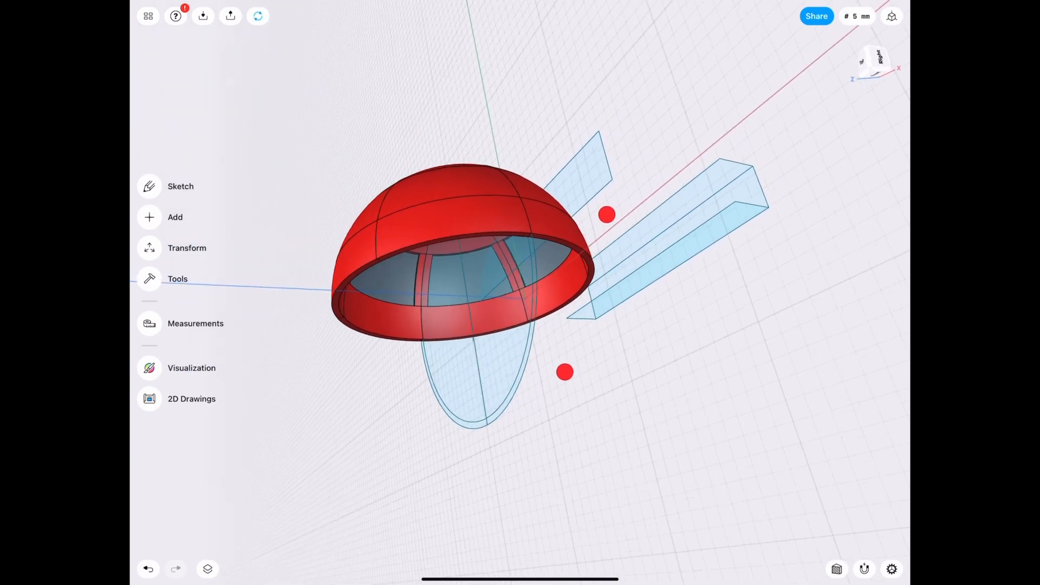
Orbit the finished pocketed shell and view it rendered in Visualization mode
{"action": "left_click", "coordinate": [192, 367]}
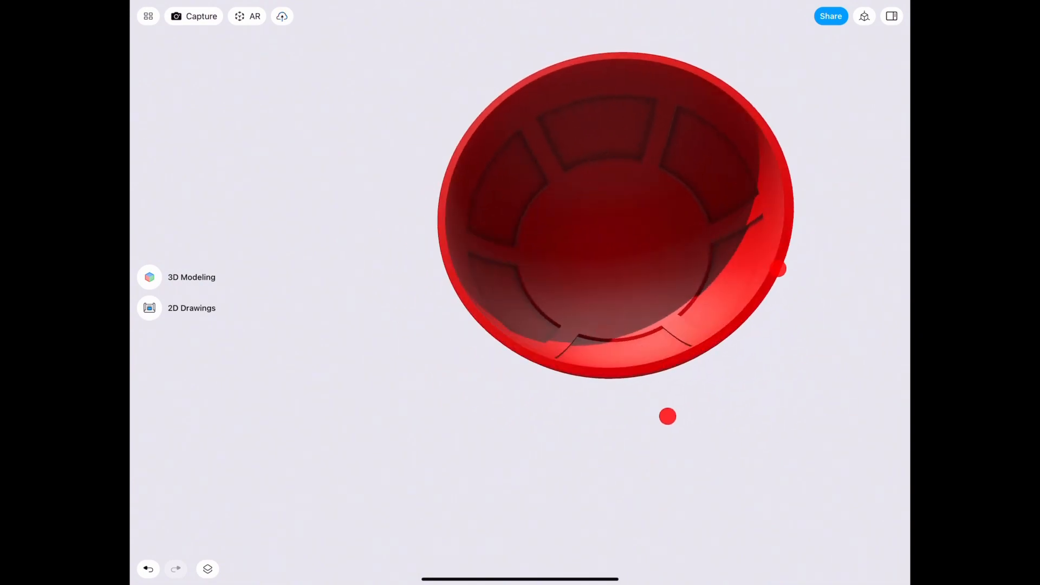
{"action": "left_click", "coordinate": [247, 16]}
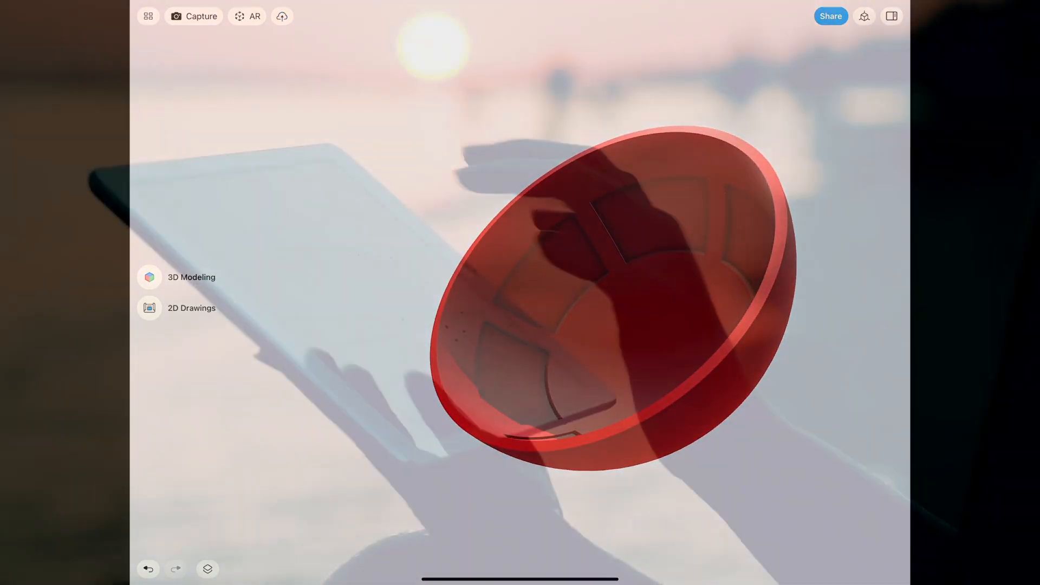